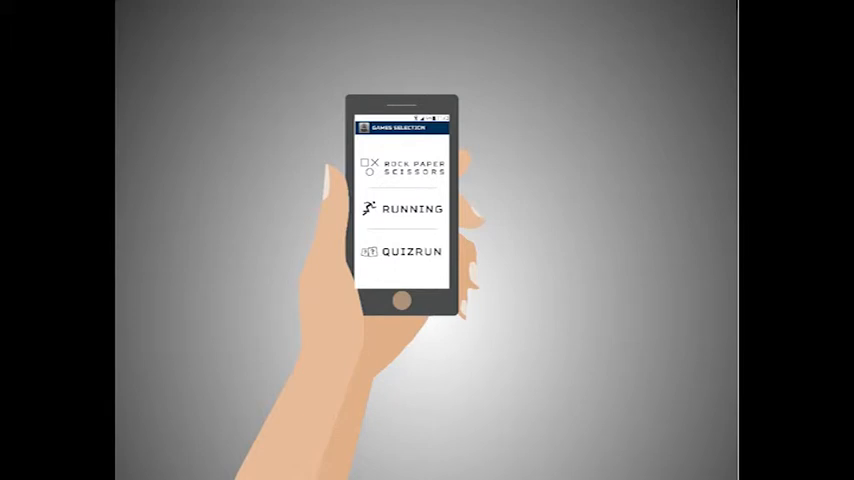
left_click(405, 167)
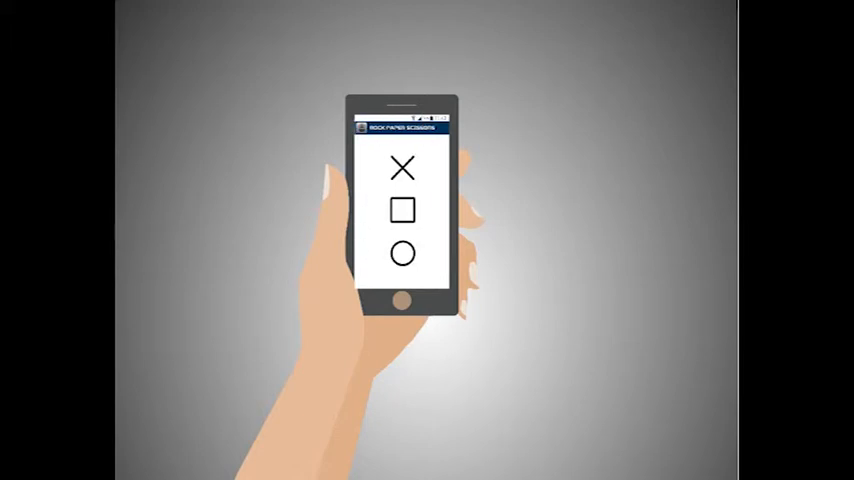